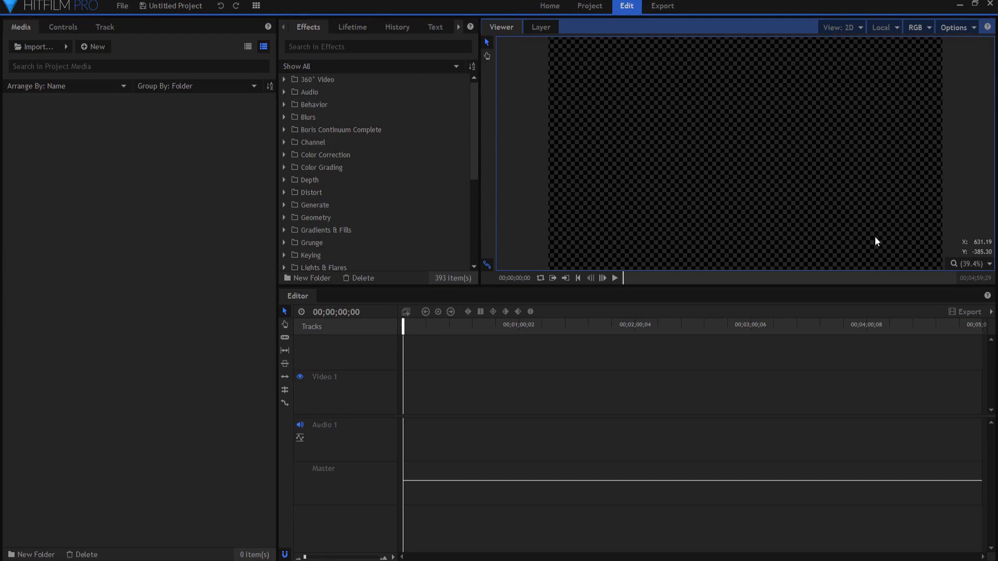
pyautogui.moveTo(877, 241)
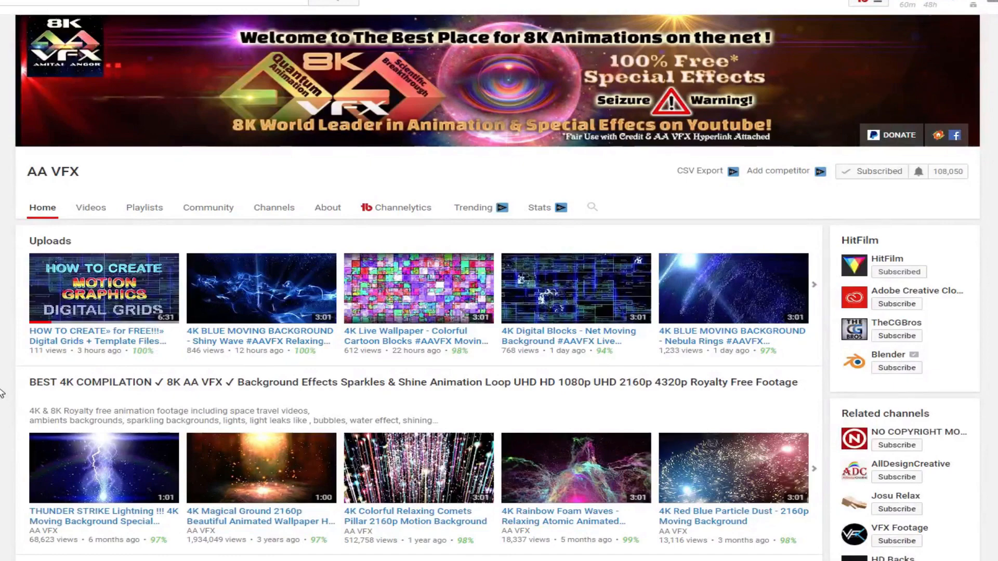
# Scroll down the AA VFX channel page to browse its free 4K background animation playlists.
pyautogui.scroll(-3)
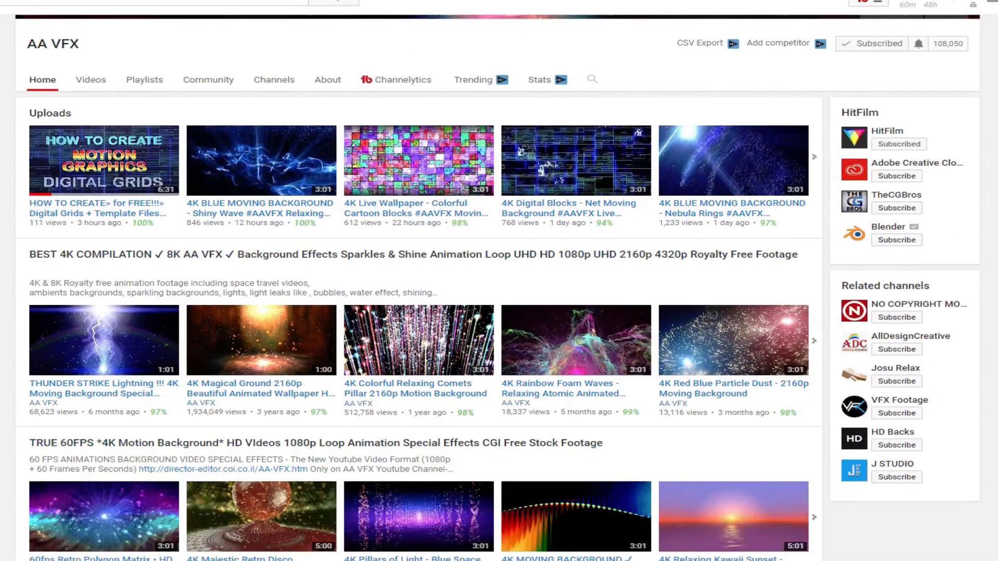
pyautogui.scroll(-3)
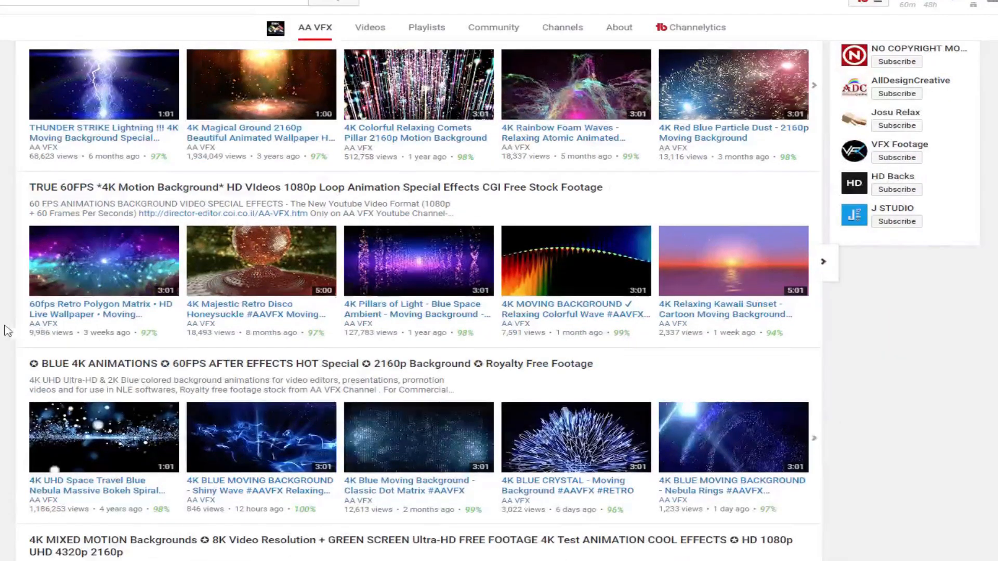
pyautogui.scroll(-3)
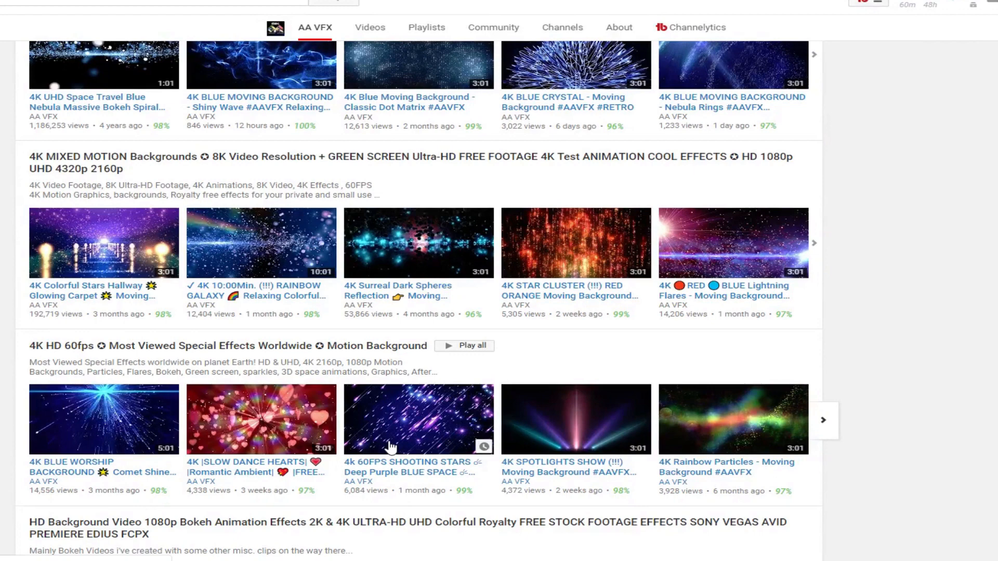
pyautogui.scroll(-3)
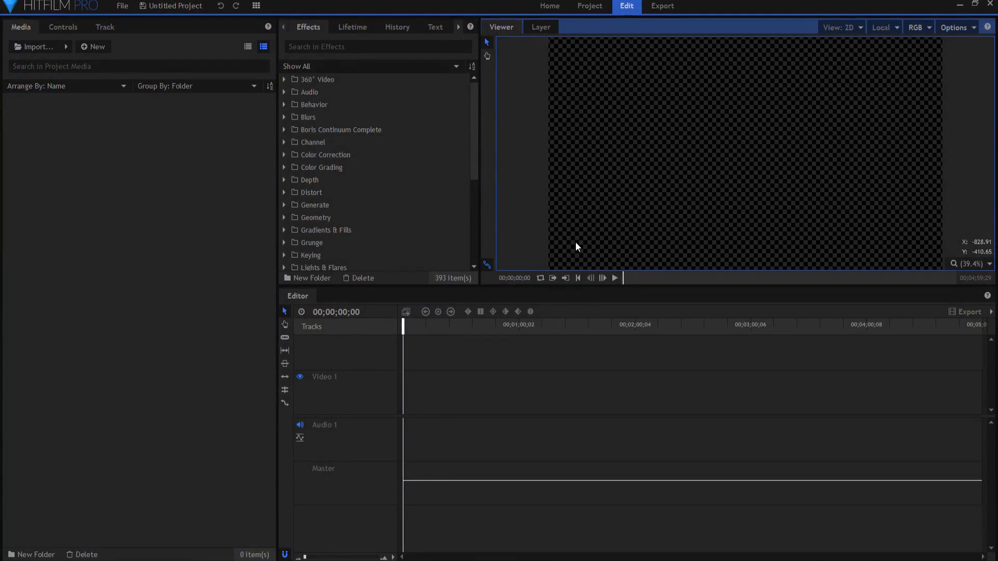
# Create a new composite shot with a Particle Simulator layer and preview its default white particles.
pyautogui.click(93, 47)
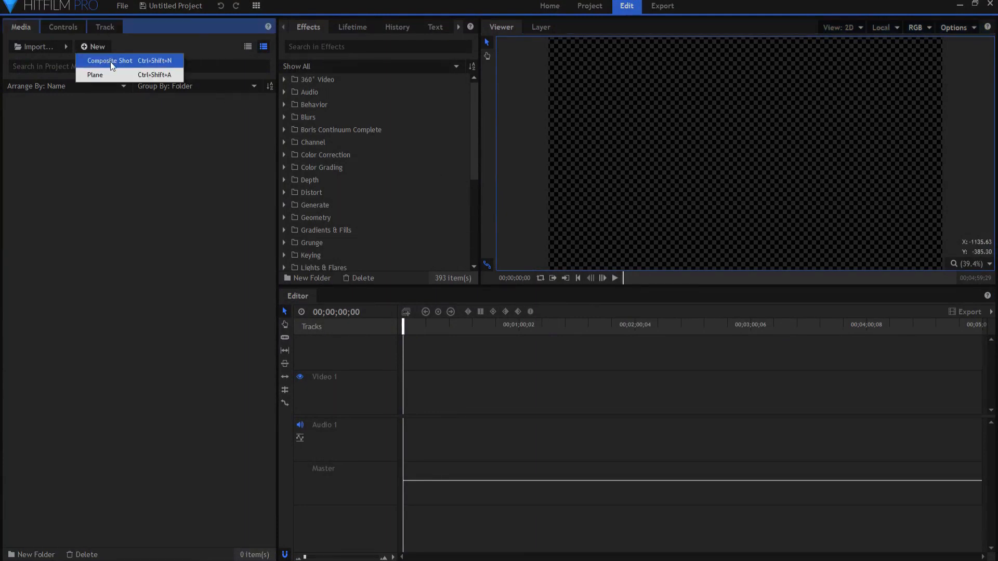
pyautogui.click(110, 60)
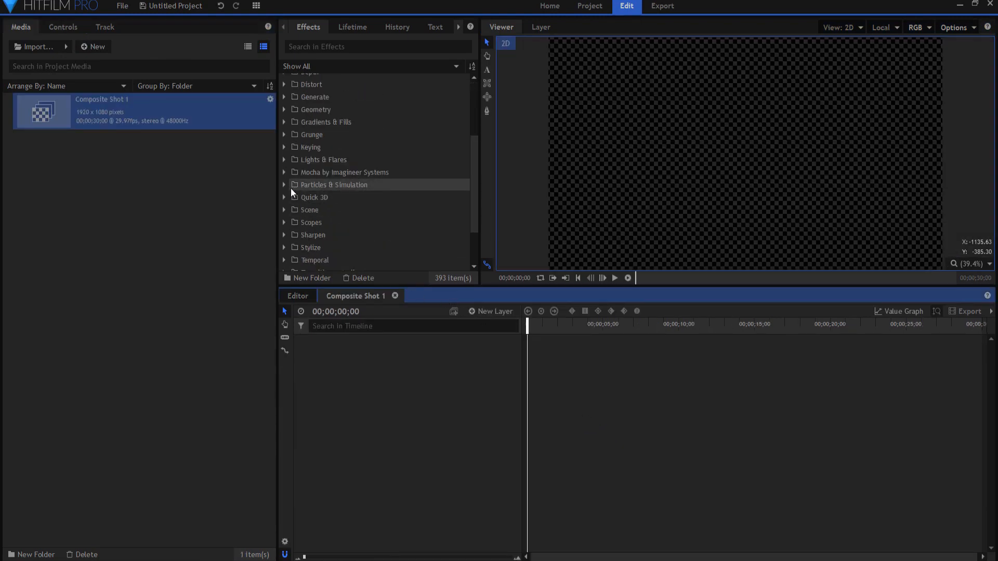
pyautogui.click(284, 185)
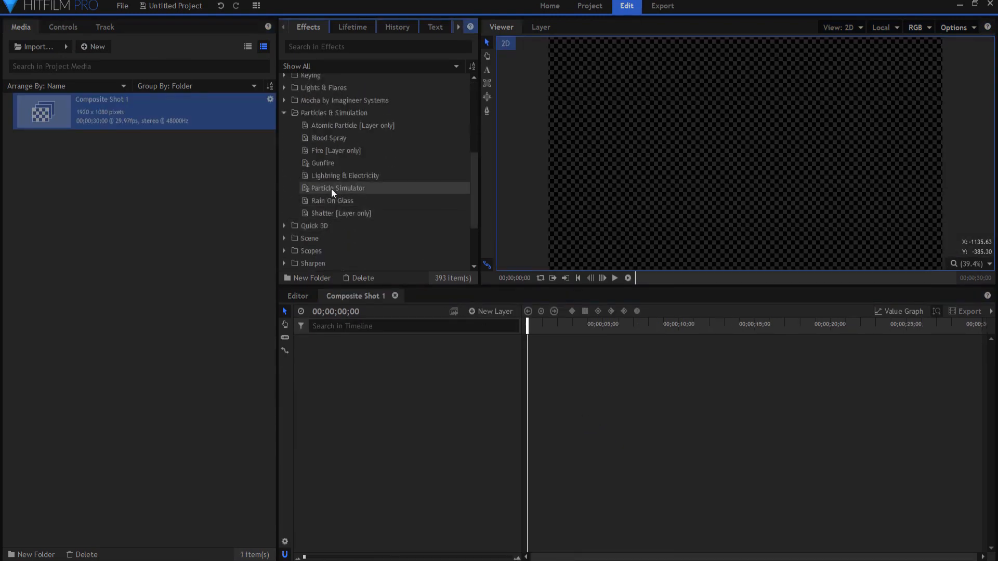
pyautogui.doubleClick(336, 189)
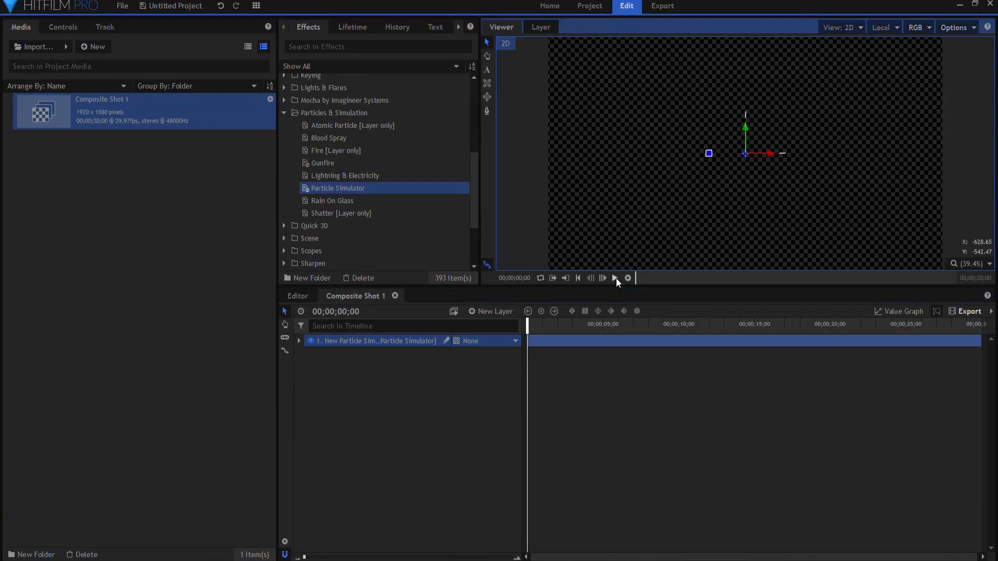
pyautogui.click(614, 279)
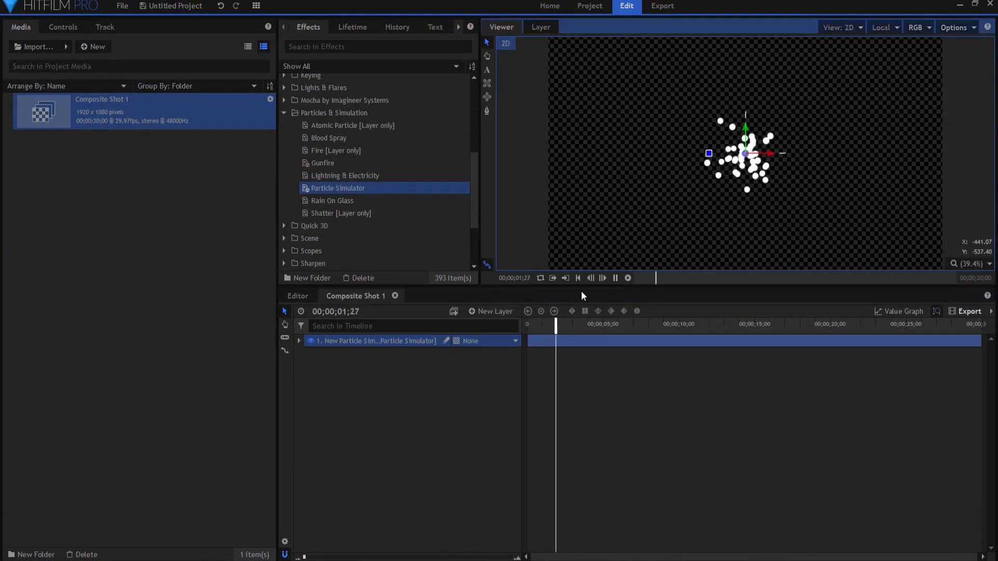
pyautogui.click(62, 27)
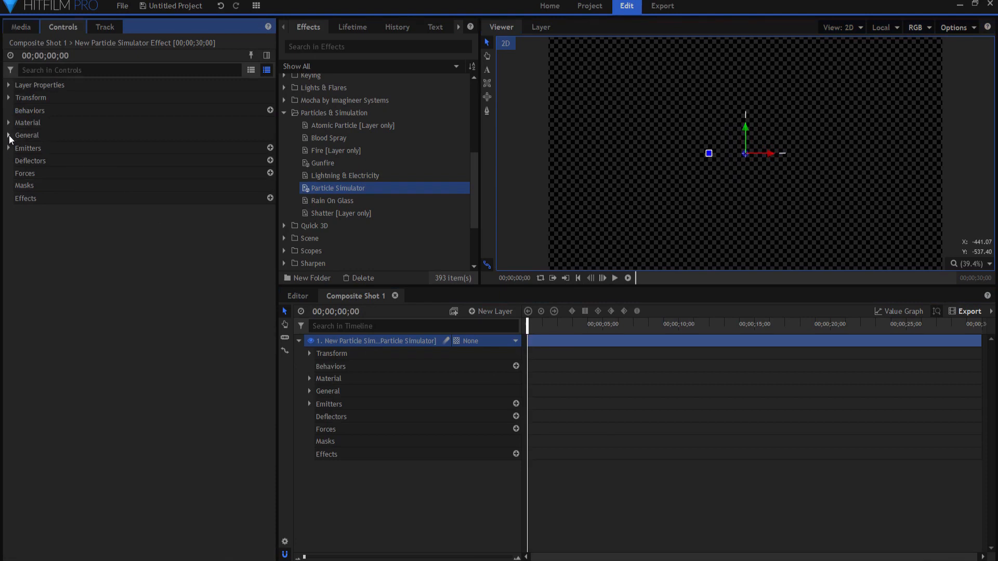
# Set the simulator's Time Shift to -60 s so particles fill the frame at frame zero, and check playback.
pyautogui.click(10, 135)
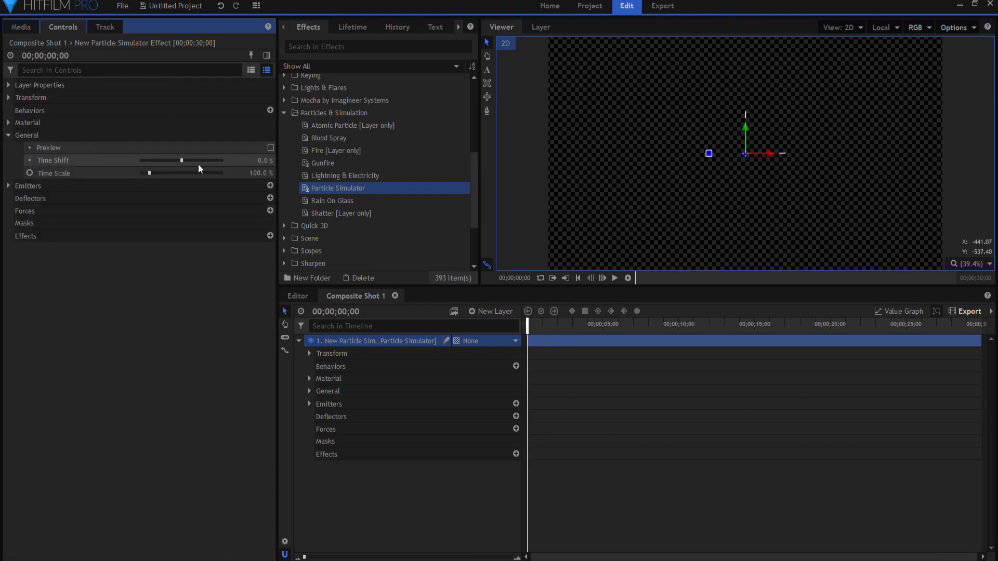
pyautogui.moveTo(181, 160); pyautogui.dragTo(140, 160)
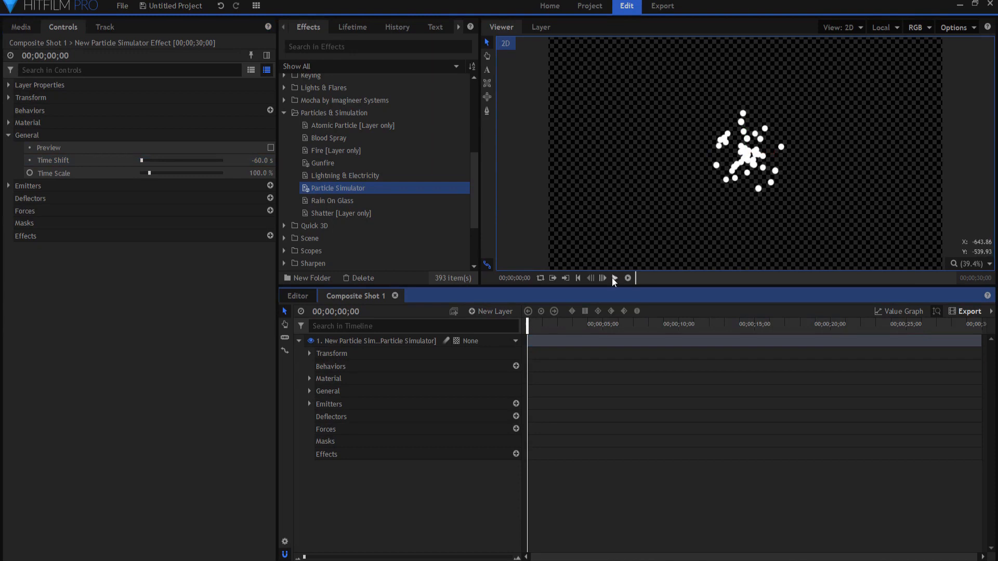
pyautogui.click(613, 279)
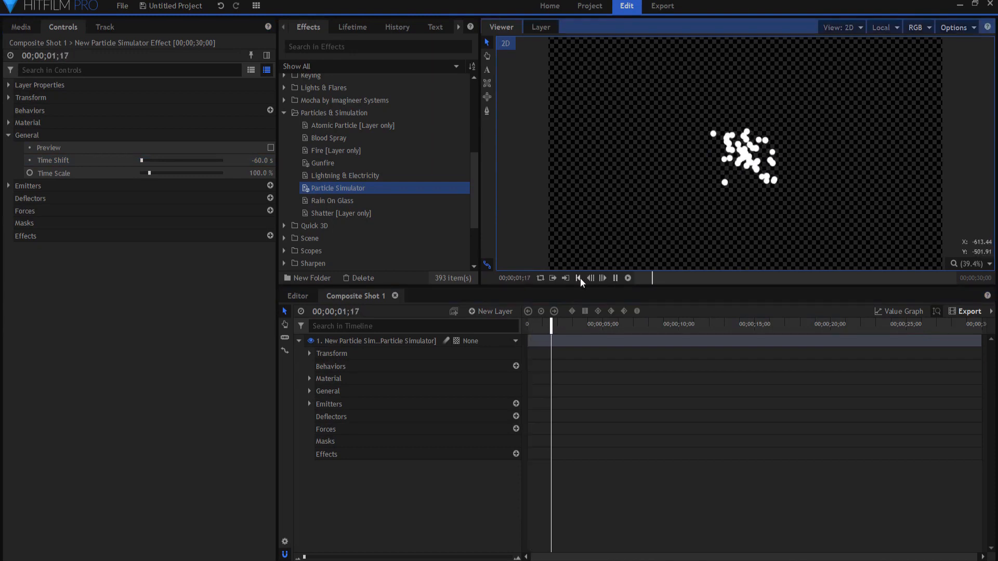
pyautogui.click(577, 279)
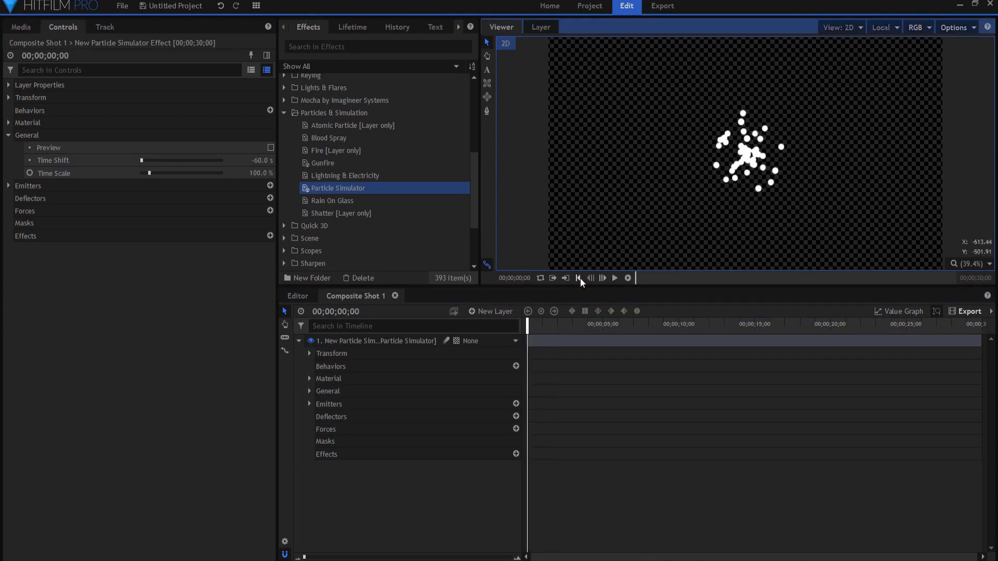
pyautogui.click(9, 136)
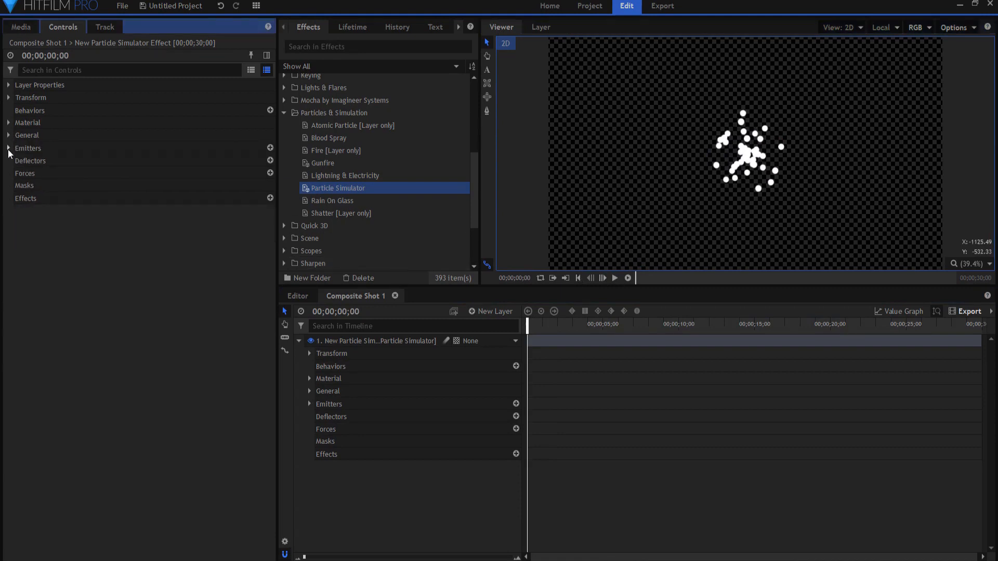
# Set particle Life 60 s, Scale 400%, Speed 25 and Color variation 100% in the Particle System settings.
pyautogui.click(9, 149)
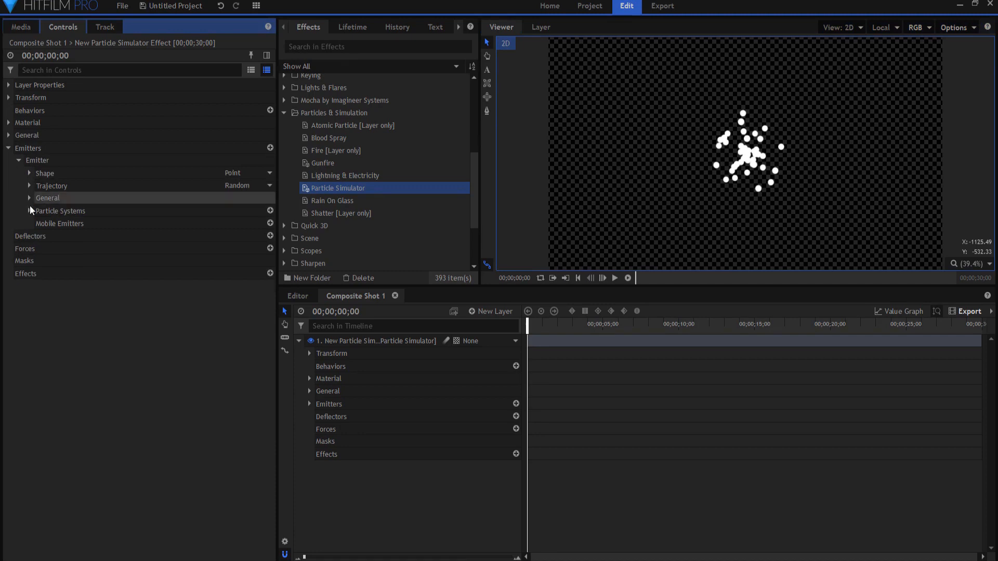
pyautogui.click(29, 211)
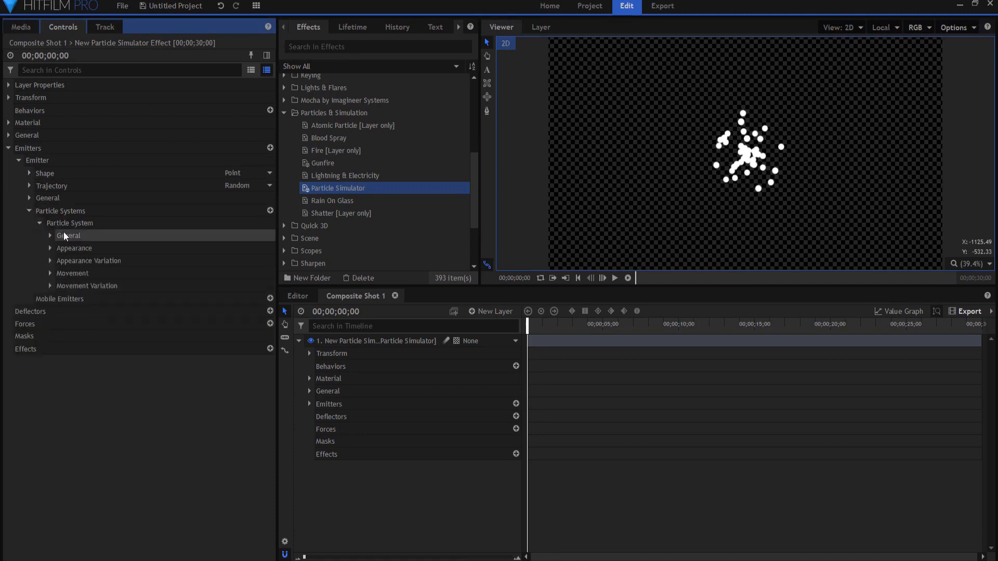
pyautogui.click(68, 236)
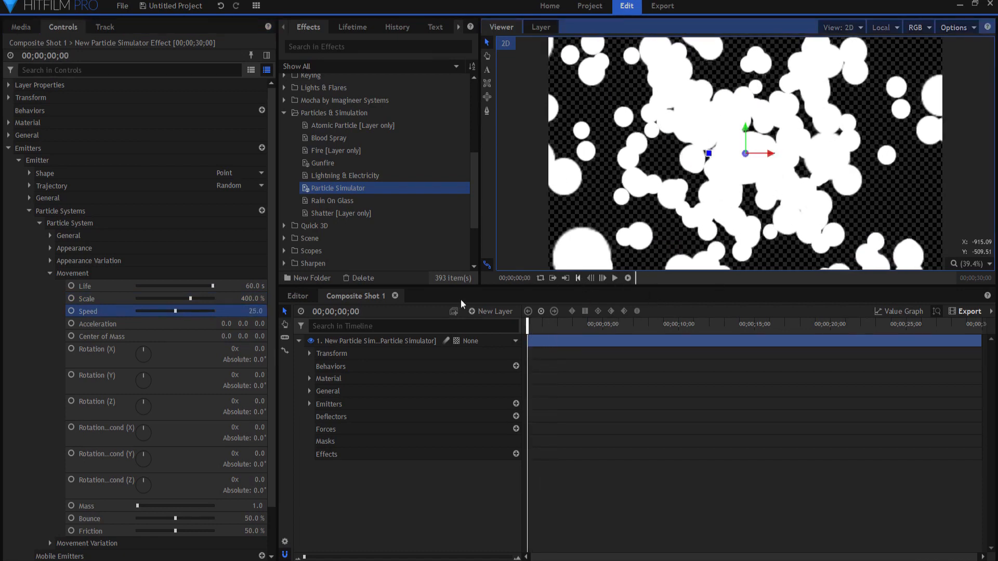
pyautogui.click(50, 273)
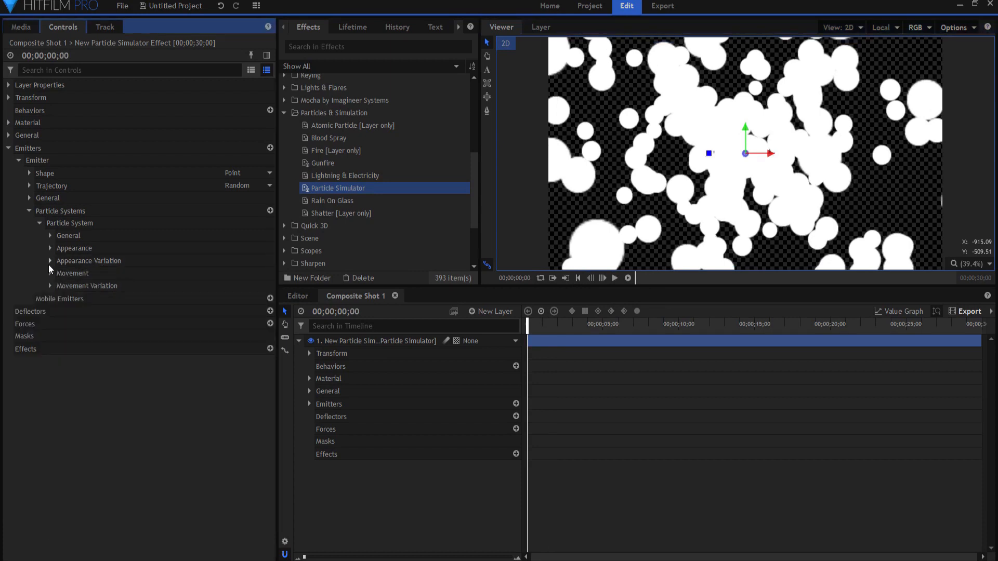
pyautogui.click(50, 260)
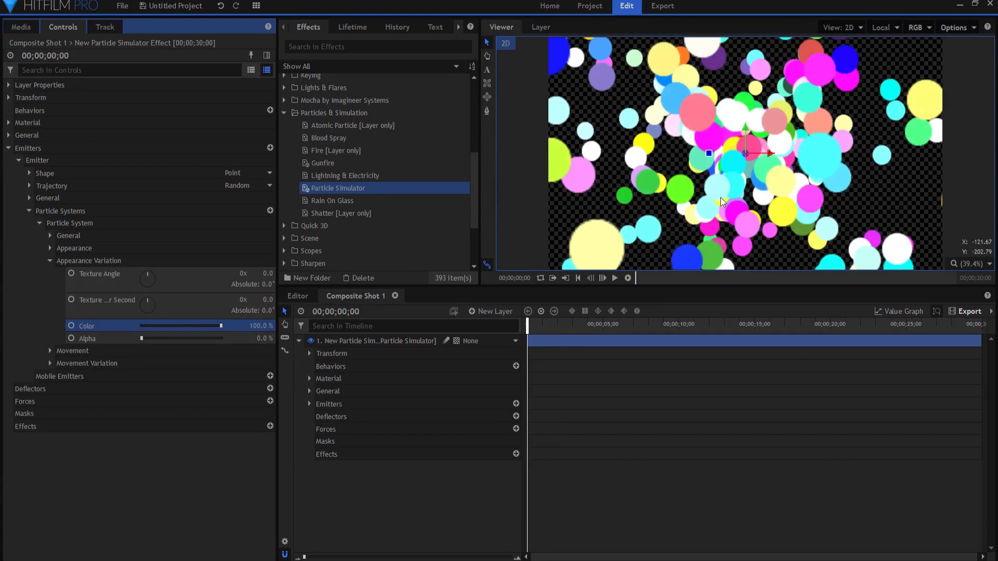
pyautogui.moveTo(640, 248)
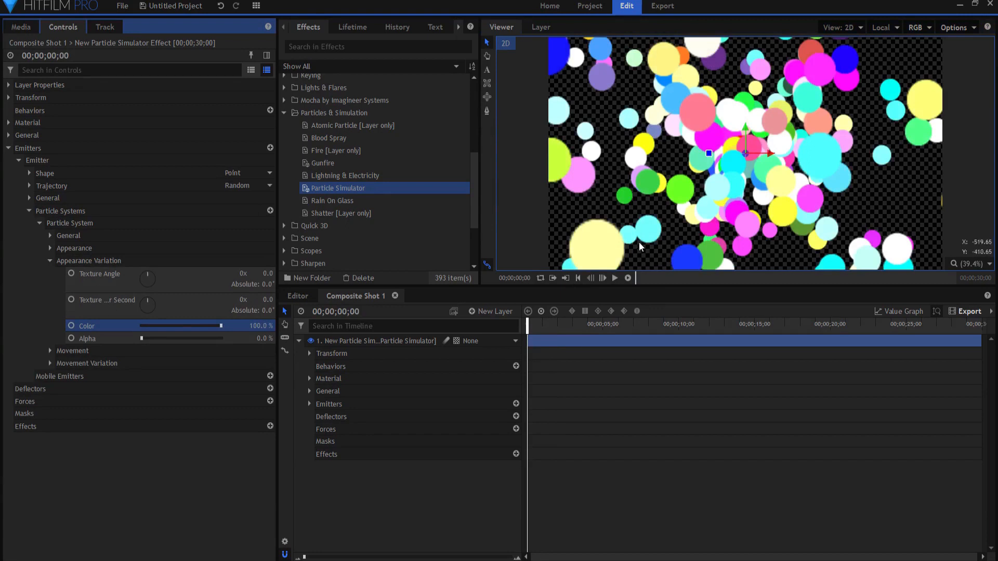
pyautogui.moveTo(167, 106)
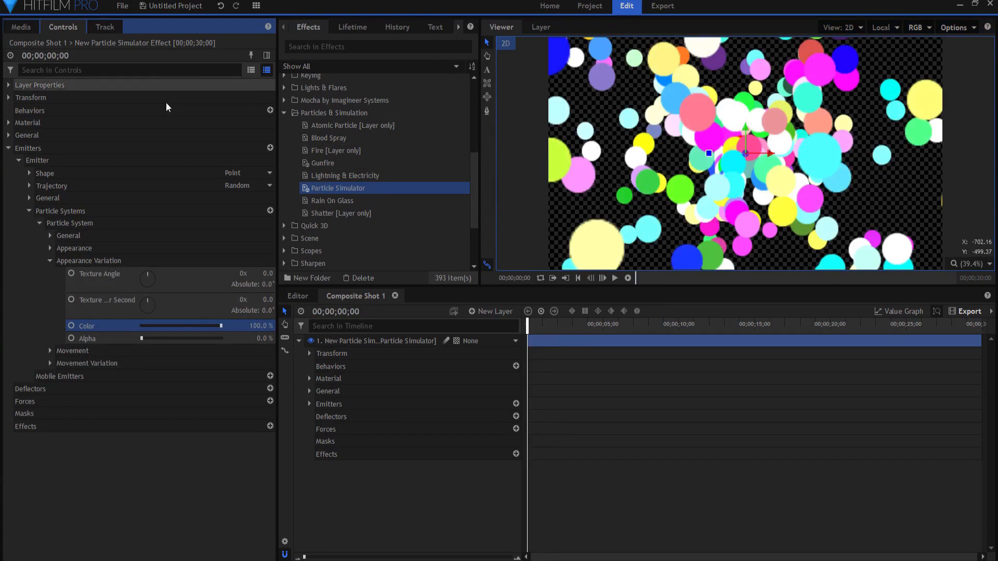
# Set Lifetime Alpha to a Gradient fading out by 100% life and preview the result.
pyautogui.click(352, 27)
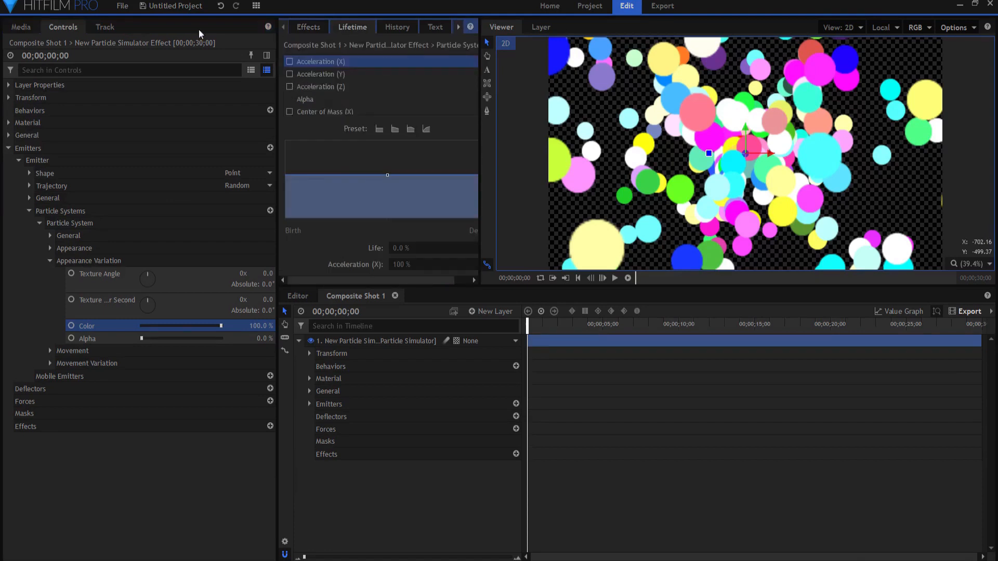
pyautogui.click(147, 27)
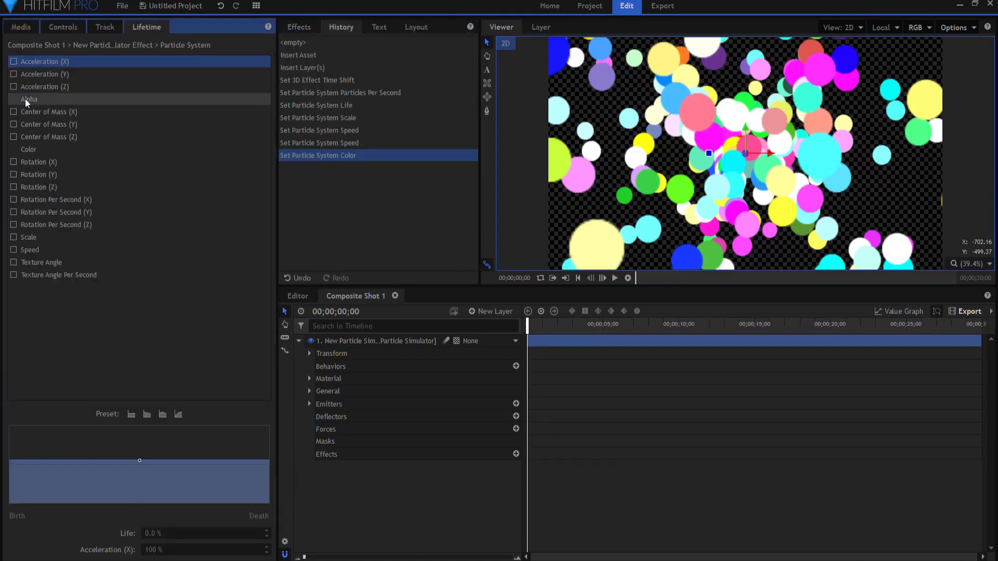
pyautogui.click(29, 99)
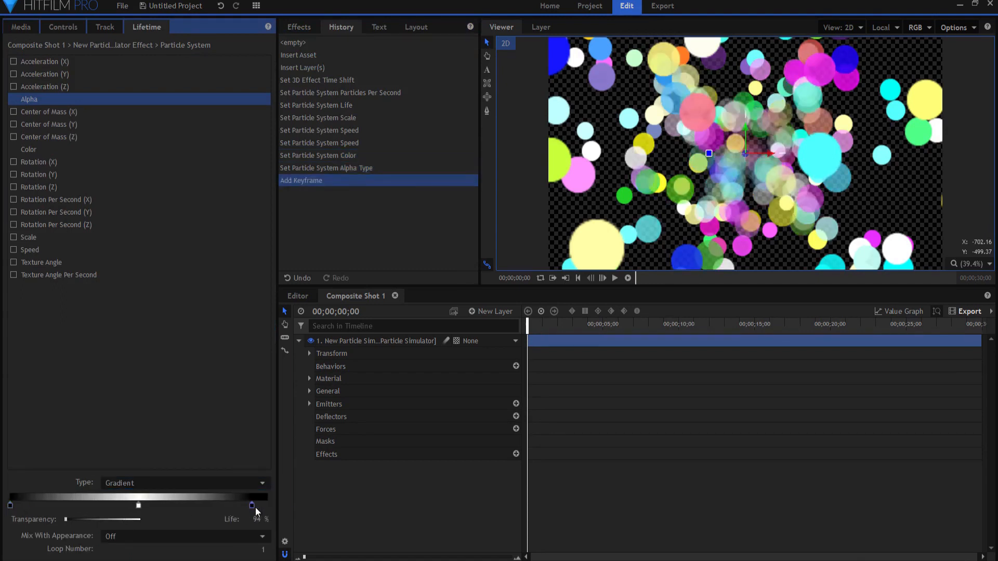
pyautogui.click(613, 278)
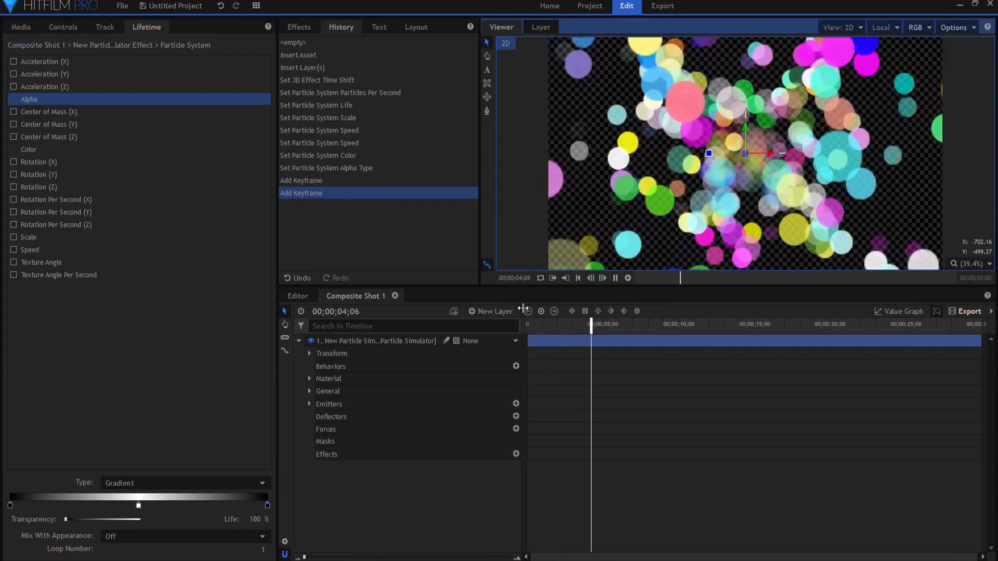
pyautogui.click(621, 323)
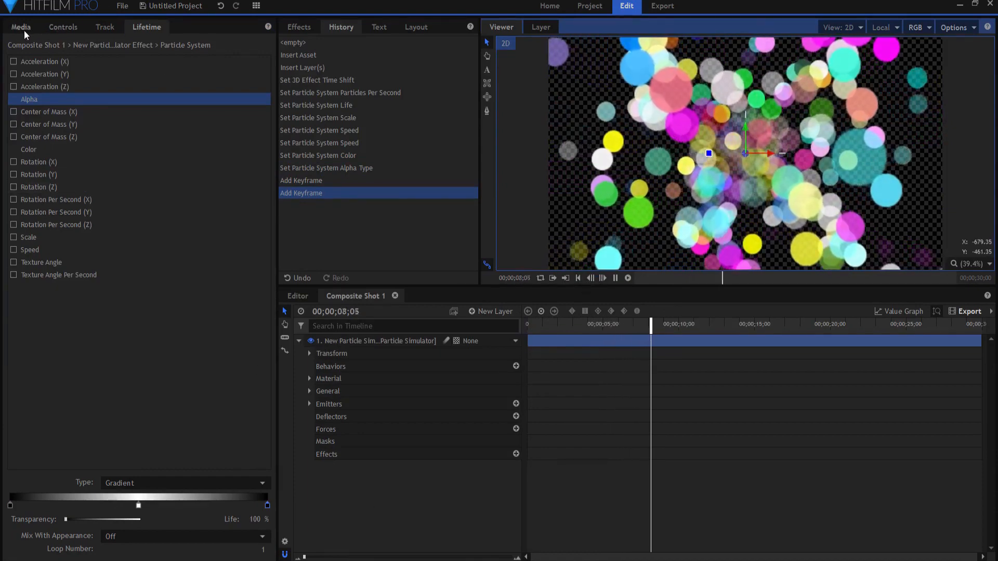
# Add a black Plane layer below the particles and a Grade layer above them.
pyautogui.click(63, 27)
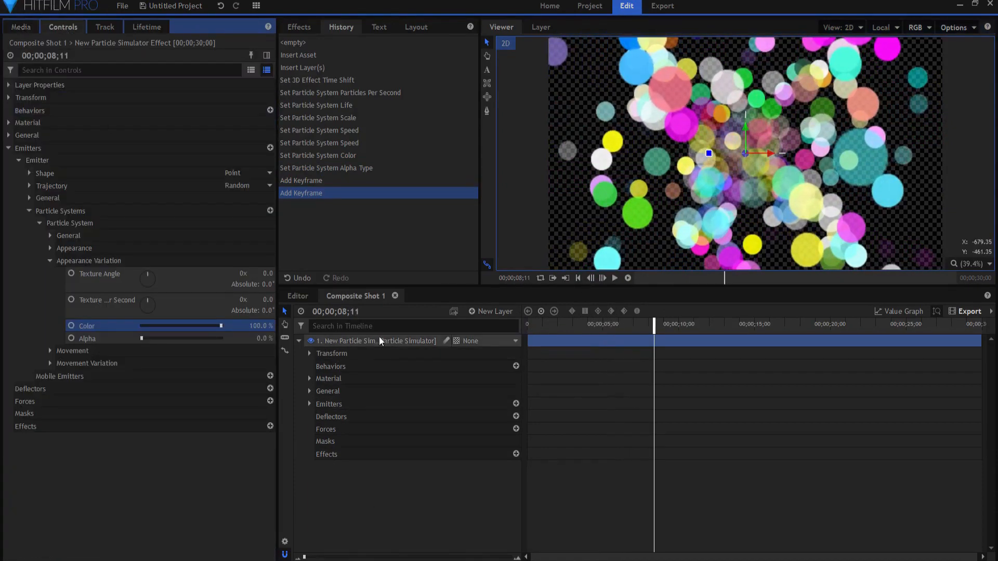
pyautogui.click(495, 311)
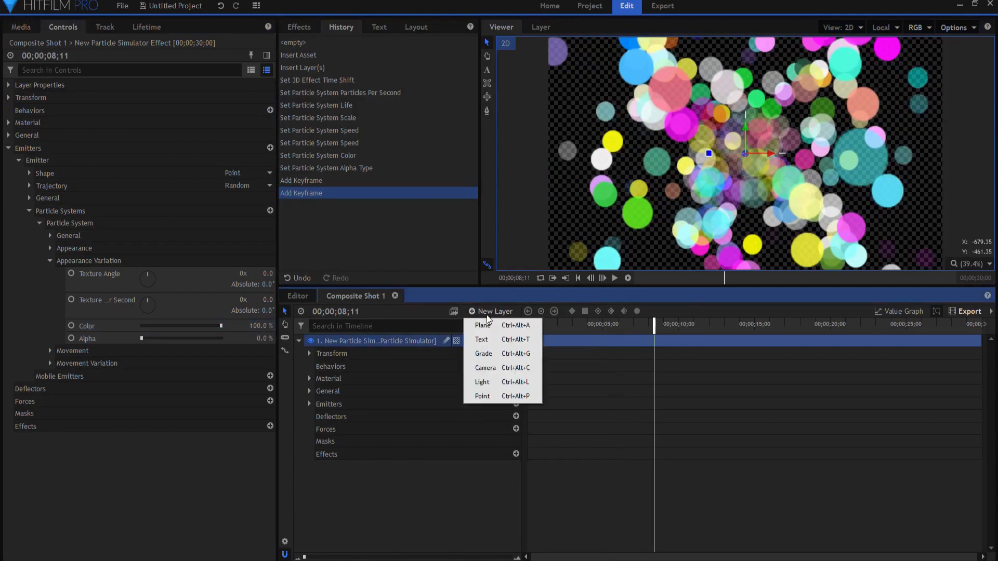
pyautogui.click(481, 325)
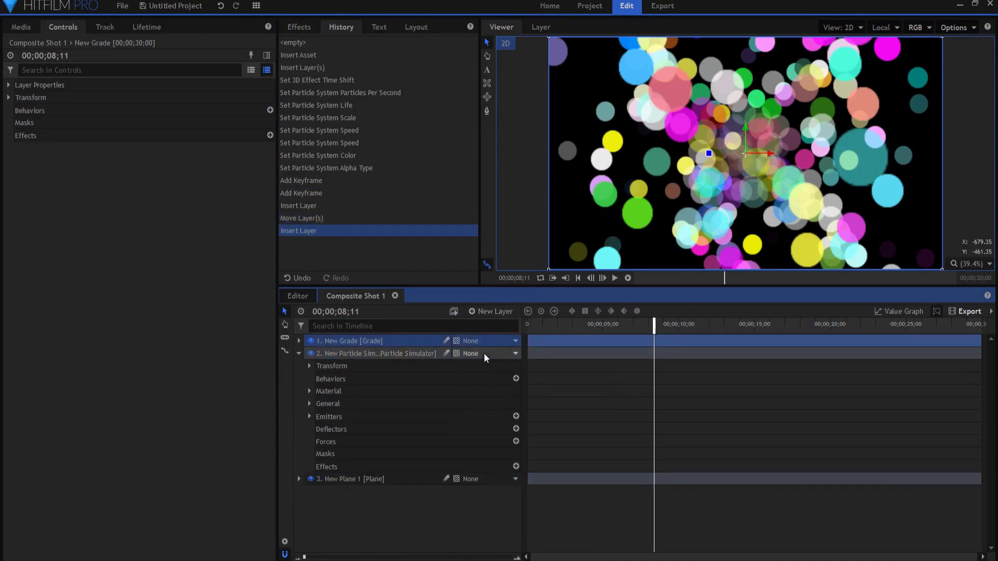
pyautogui.click(298, 27)
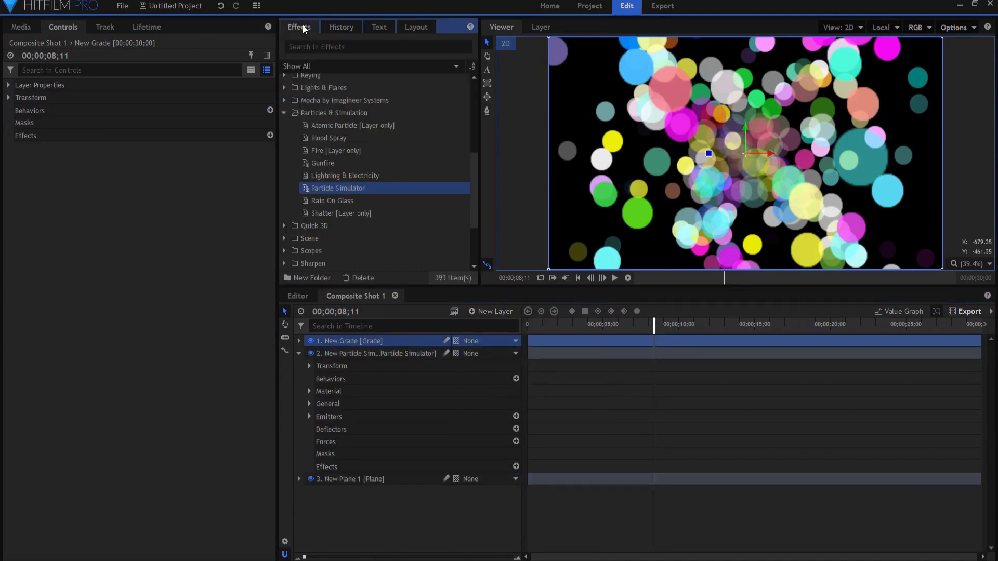
# Apply the Blur effect to the grade layer, then search the effects for 'chrom'.
pyautogui.click(378, 47)
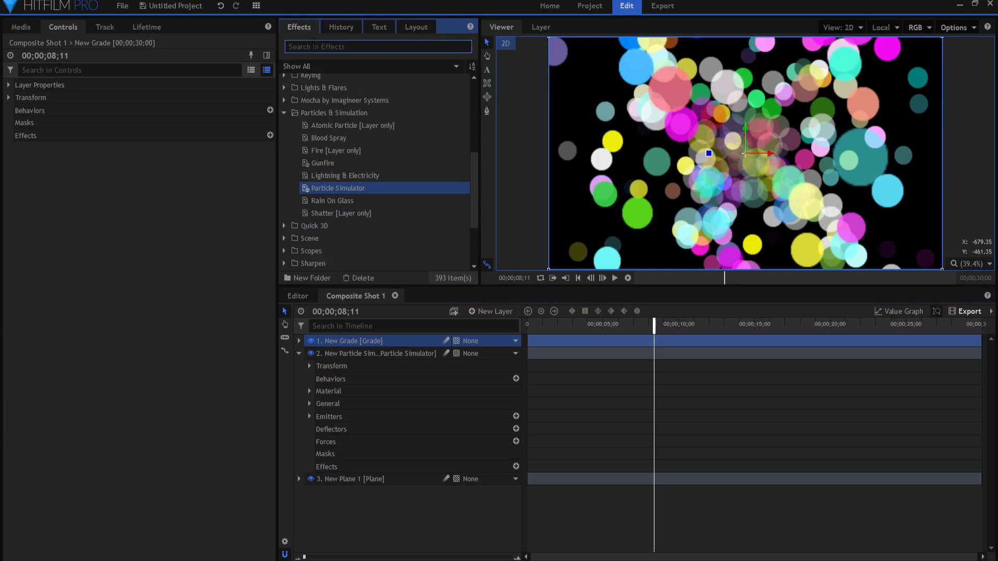
pyautogui.write('blur')
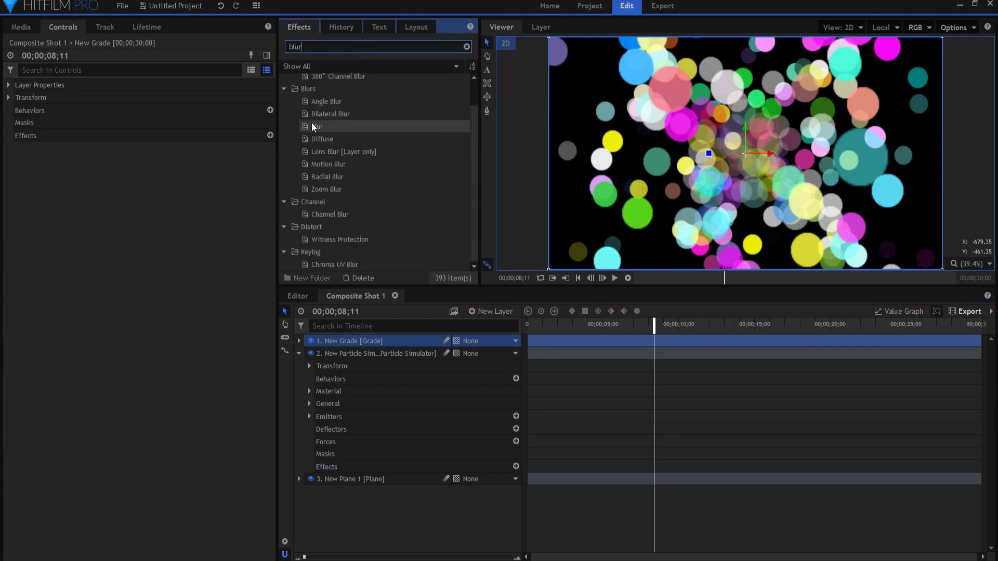
pyautogui.doubleClick(316, 126)
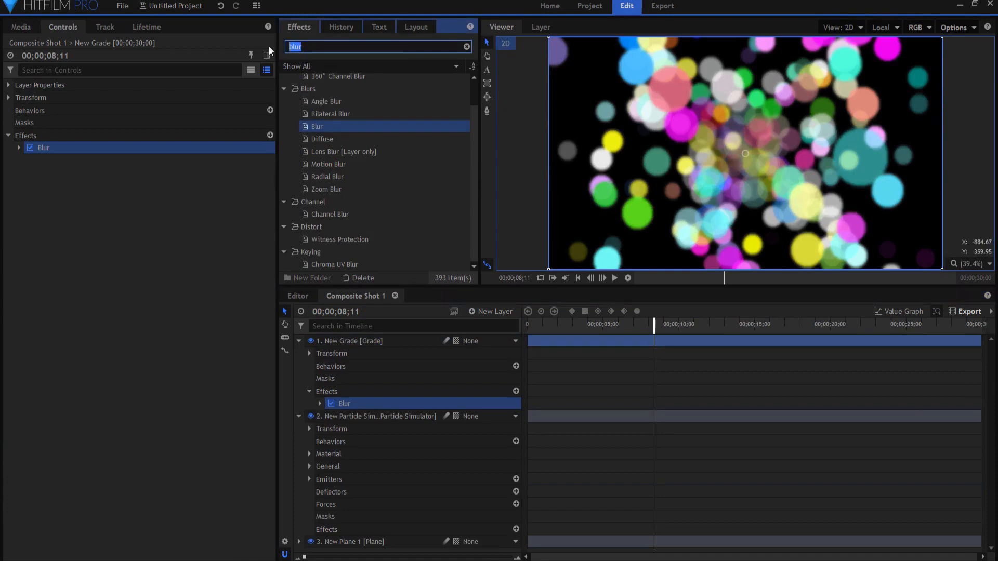
pyautogui.write('chrom')
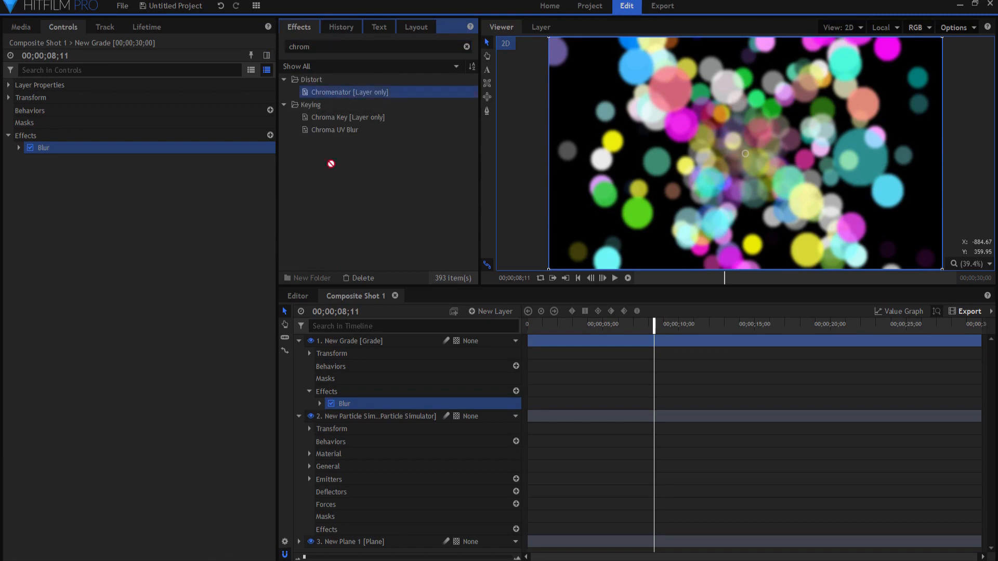
# Apply Chromenator to the grade layer and try a Detail Scale of 20 px.
pyautogui.doubleClick(349, 91)
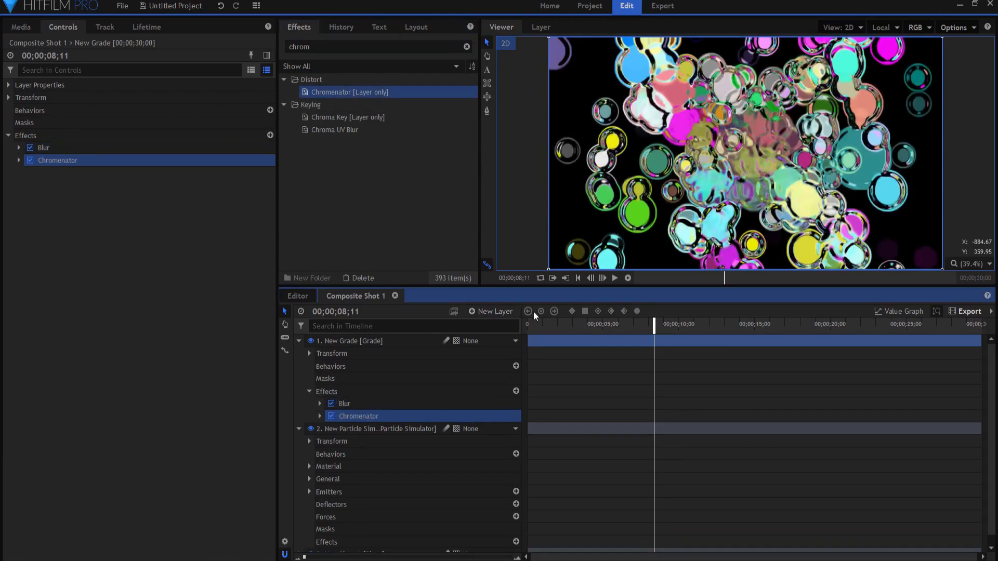
pyautogui.click(613, 278)
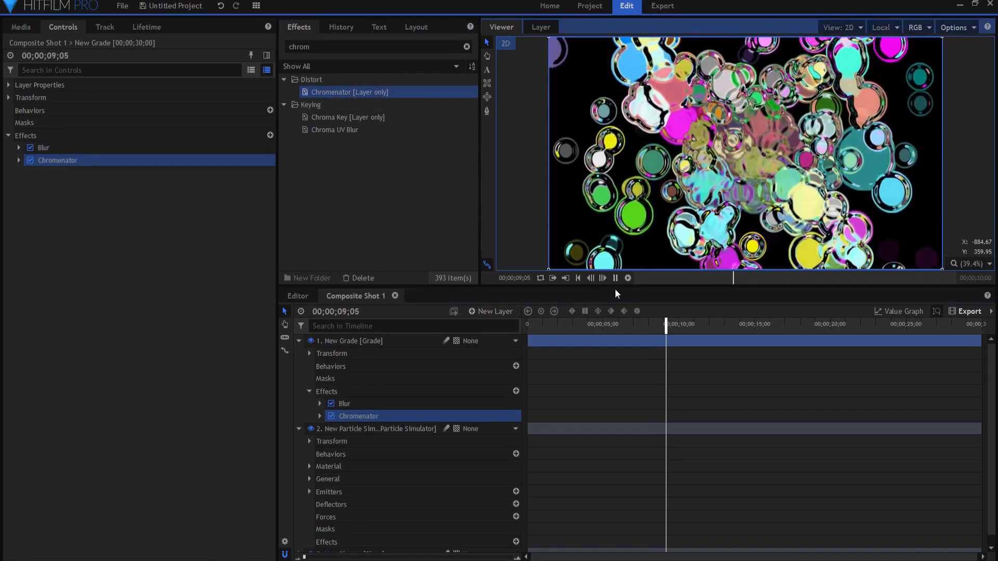
pyautogui.click(615, 279)
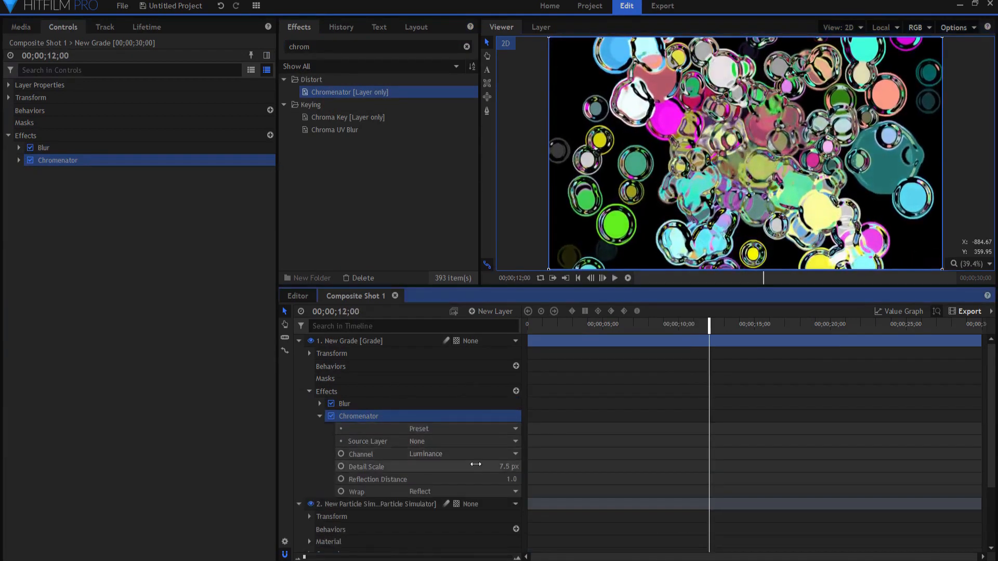
pyautogui.doubleClick(505, 466)
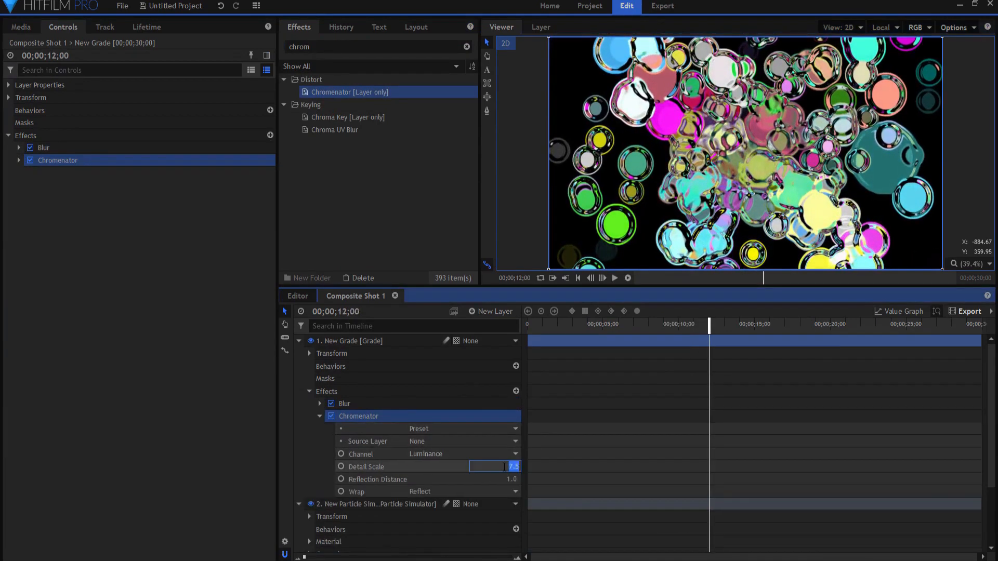
pyautogui.write('20.0 px')
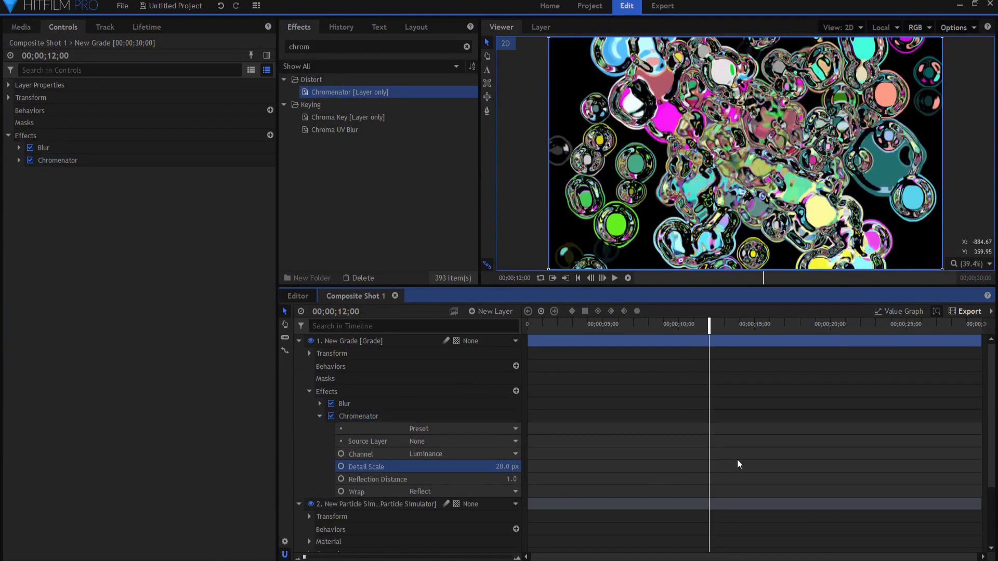
# Preview the warped blobs, settle Detail Scale at 50 px and return to the start.
pyautogui.click(614, 279)
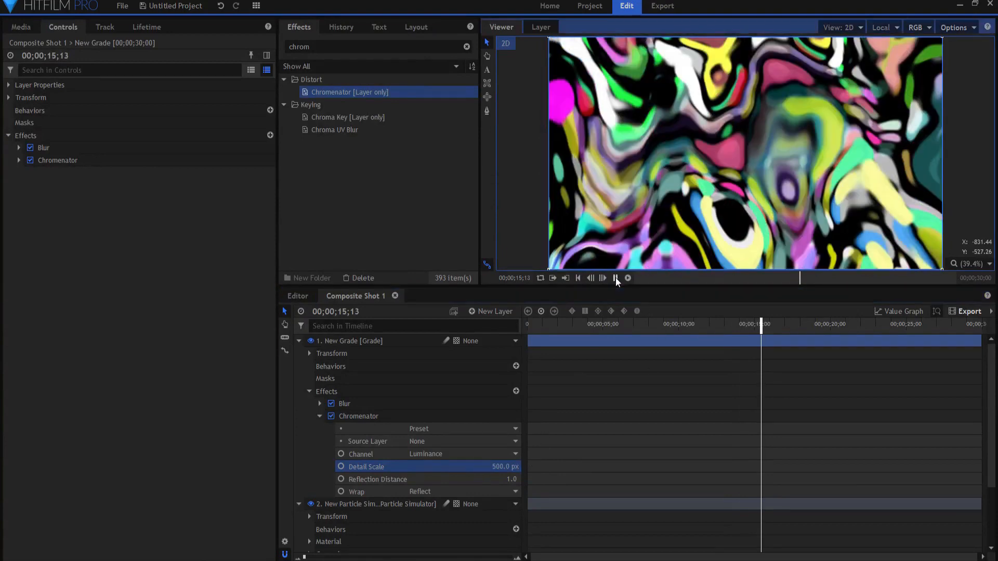
pyautogui.click(626, 279)
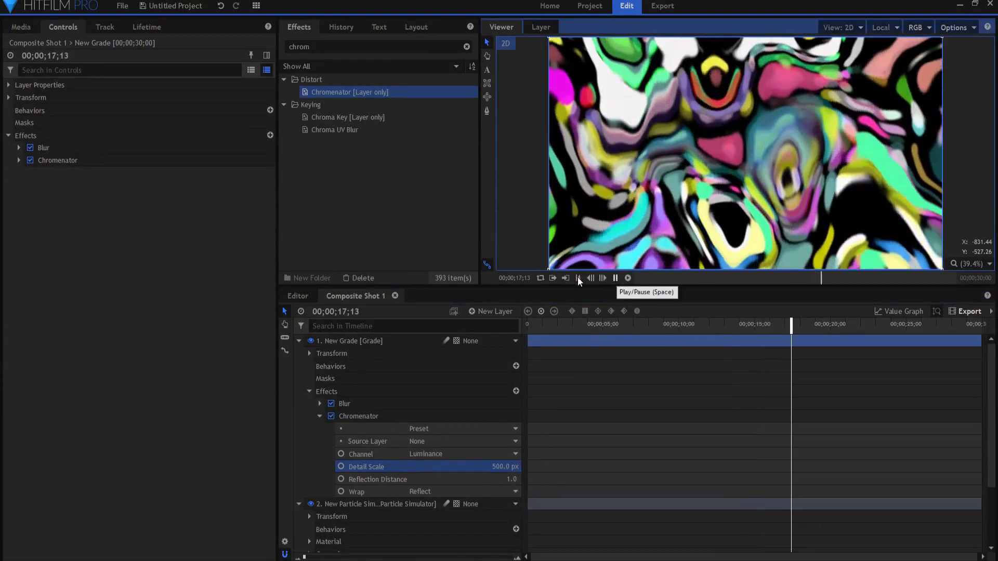
pyautogui.click(579, 277)
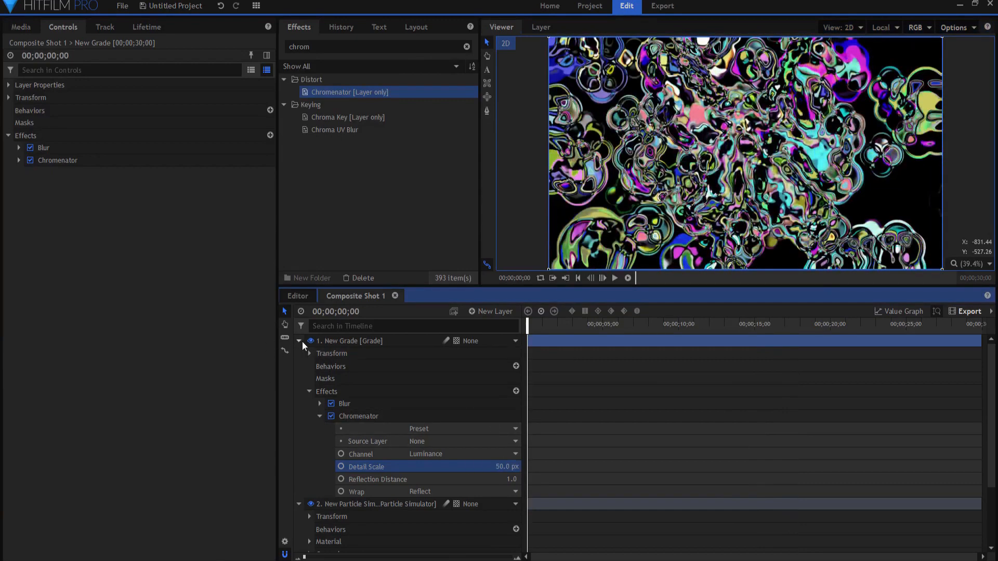
# Apply the Gleam effect to the grade layer for light rays and collapse the Chromenator settings.
pyautogui.tripleClick(375, 46)
pyautogui.write('gleam')
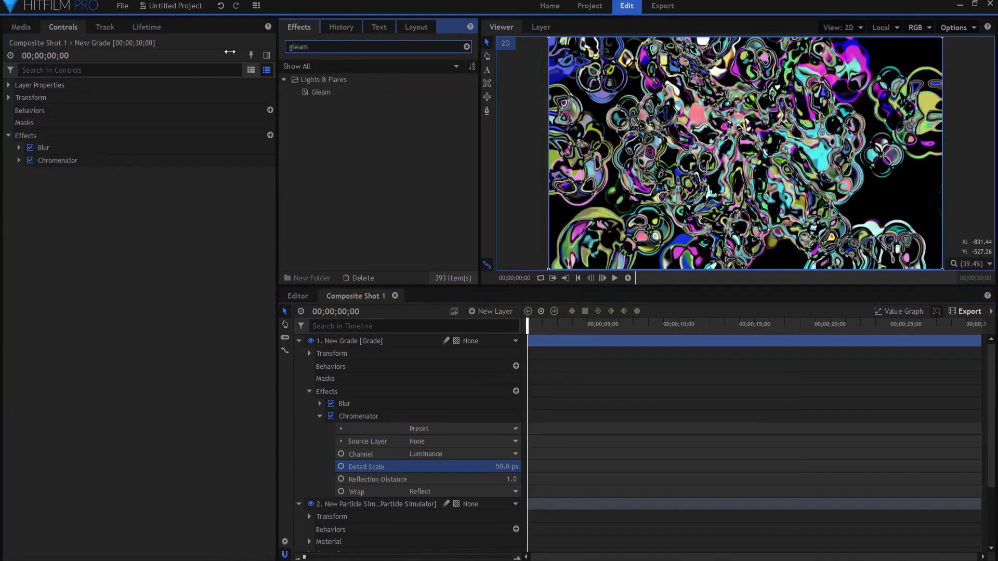
pyautogui.click(321, 91)
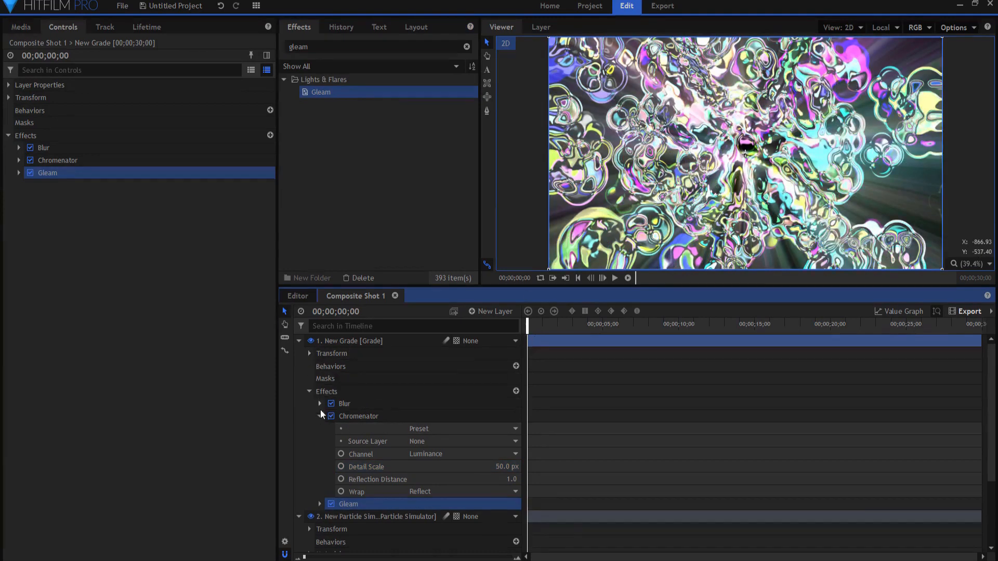
pyautogui.click(321, 416)
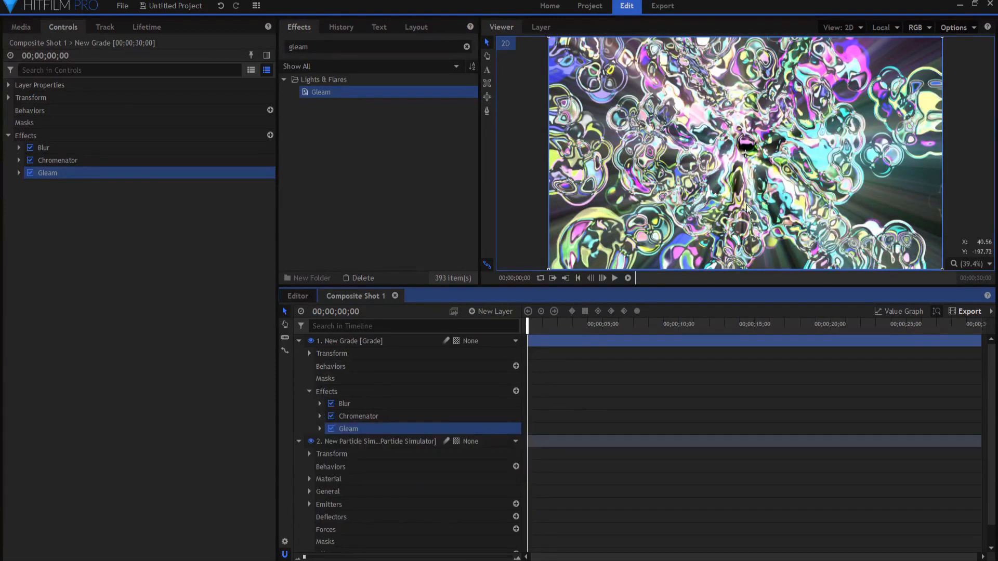
pyautogui.moveTo(786, 210)
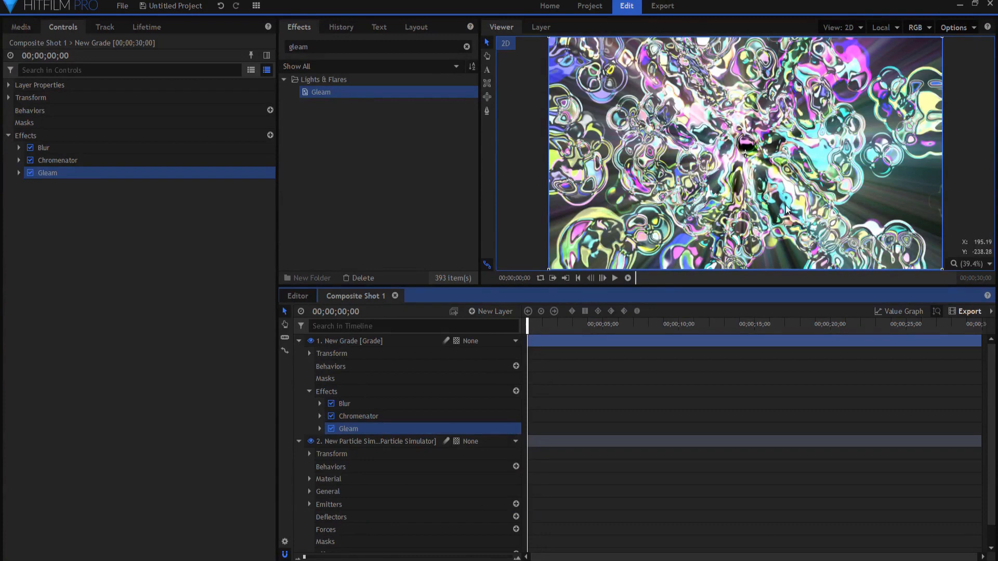
pyautogui.moveTo(733, 192)
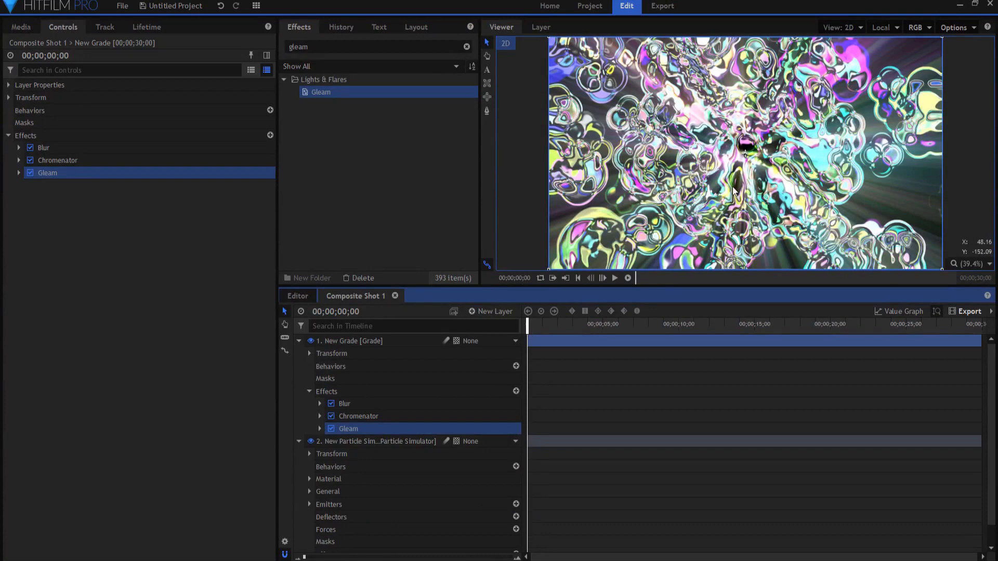
pyautogui.moveTo(760, 176)
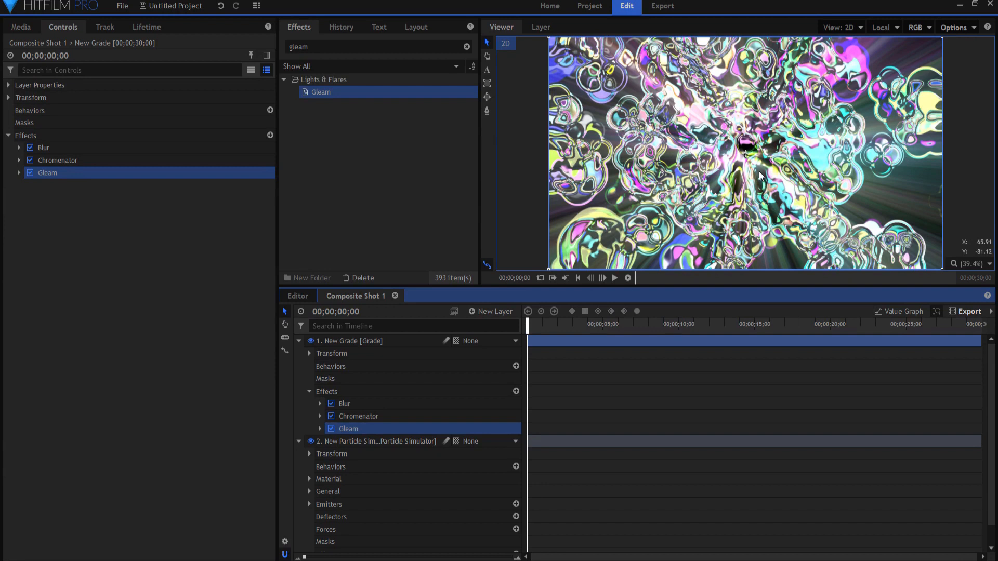
pyautogui.moveTo(611, 260)
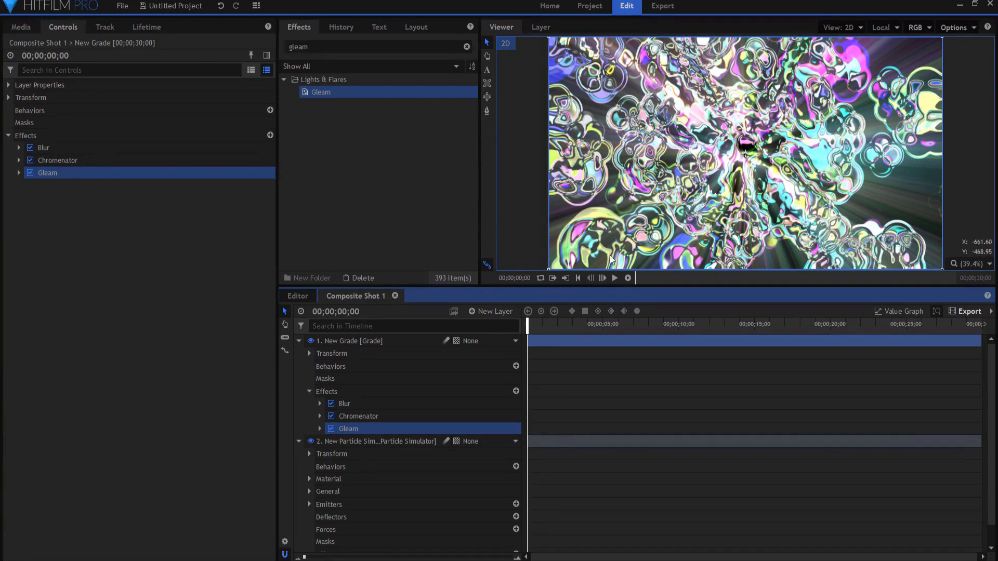